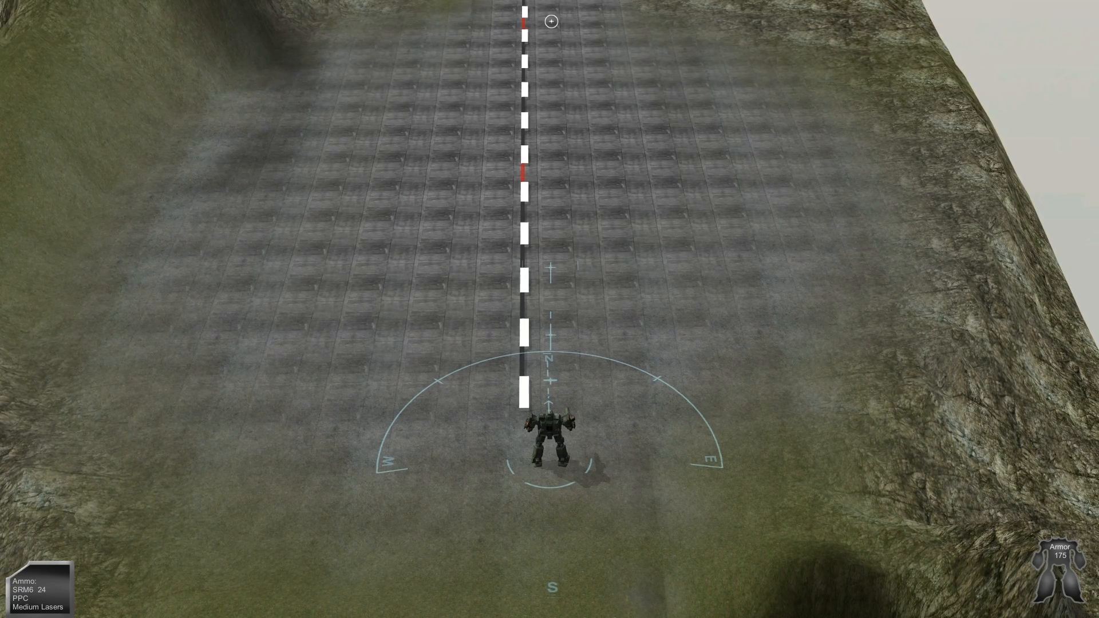
Fire one SRM6 missile salvo at the far end of the runway, leaving 23 rounds
{"action": "left_click", "coordinate": [549, 22]}
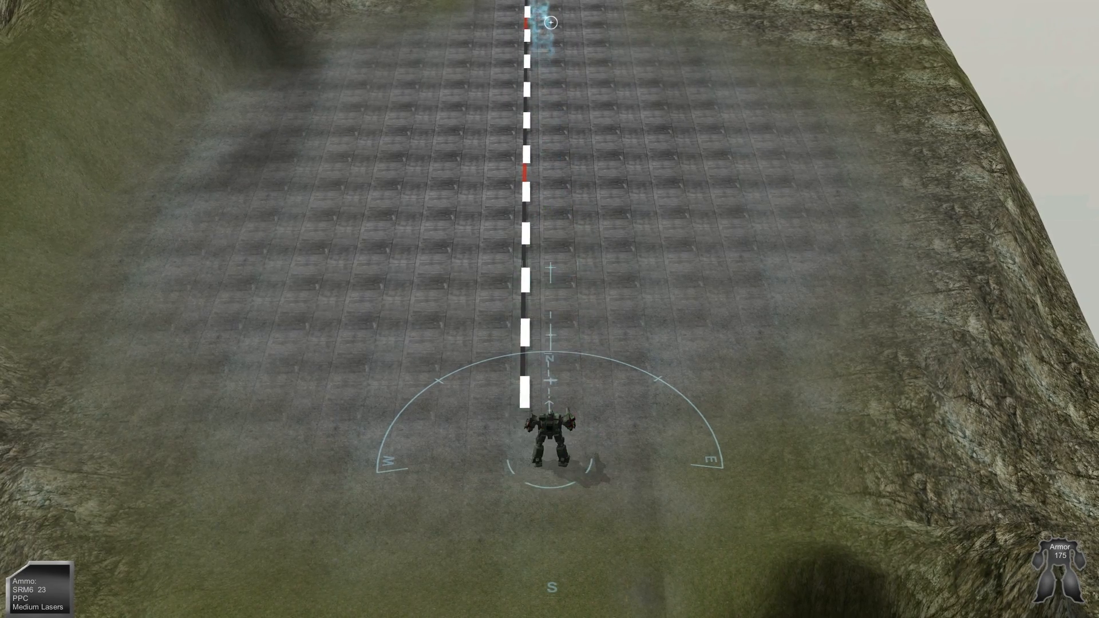